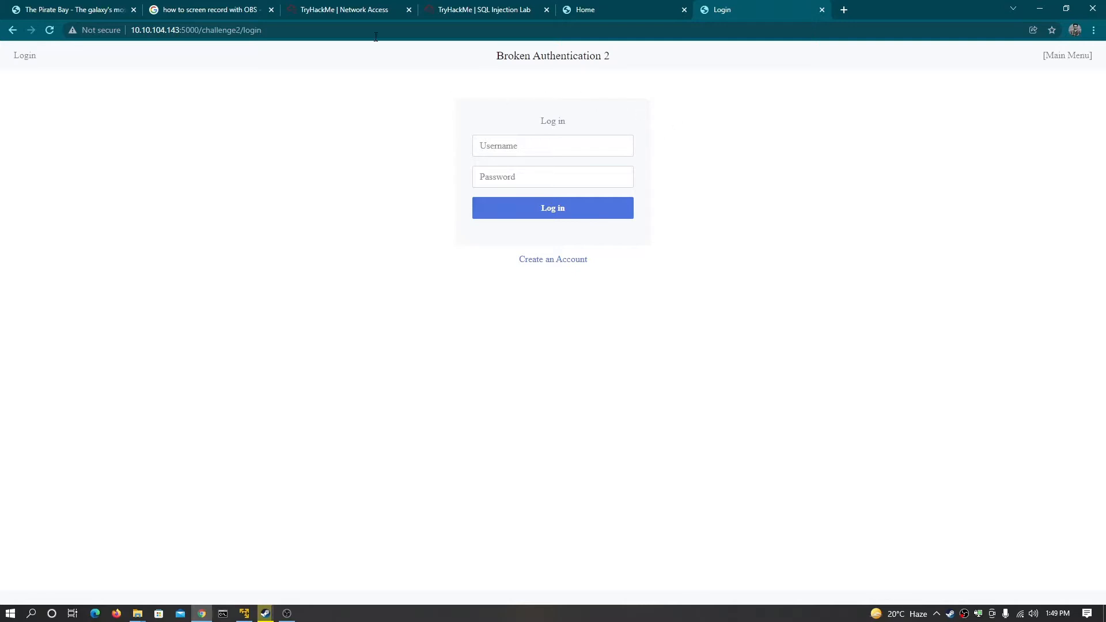
mouse_move(494, 83)
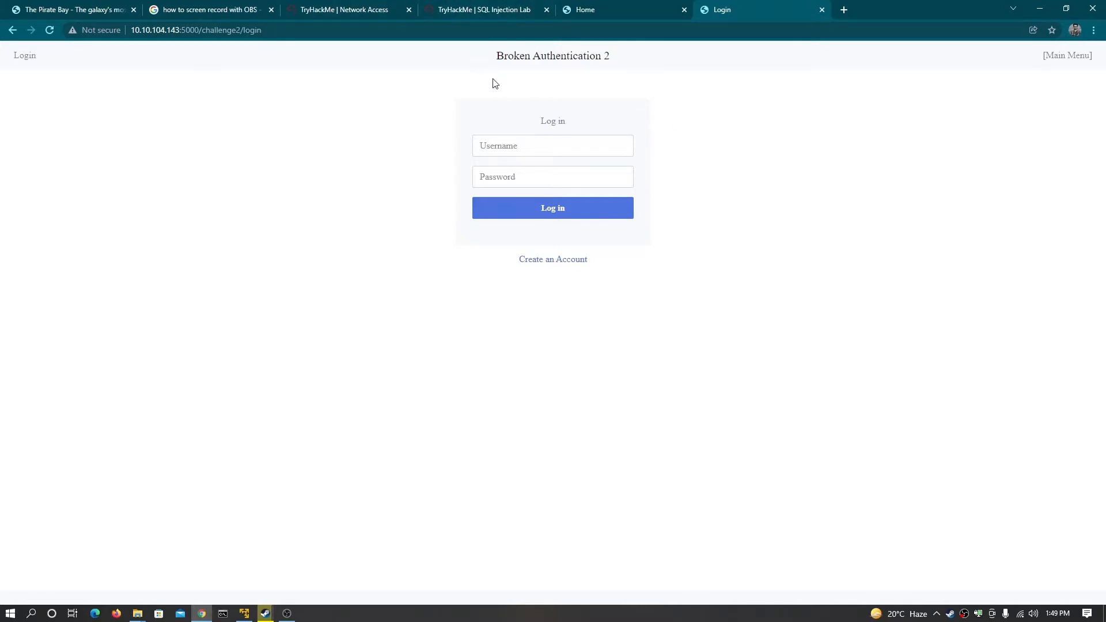
Bypass the challenge 2 login with the saved UNION SELECT username and select the displayed username
left_click(553, 145)
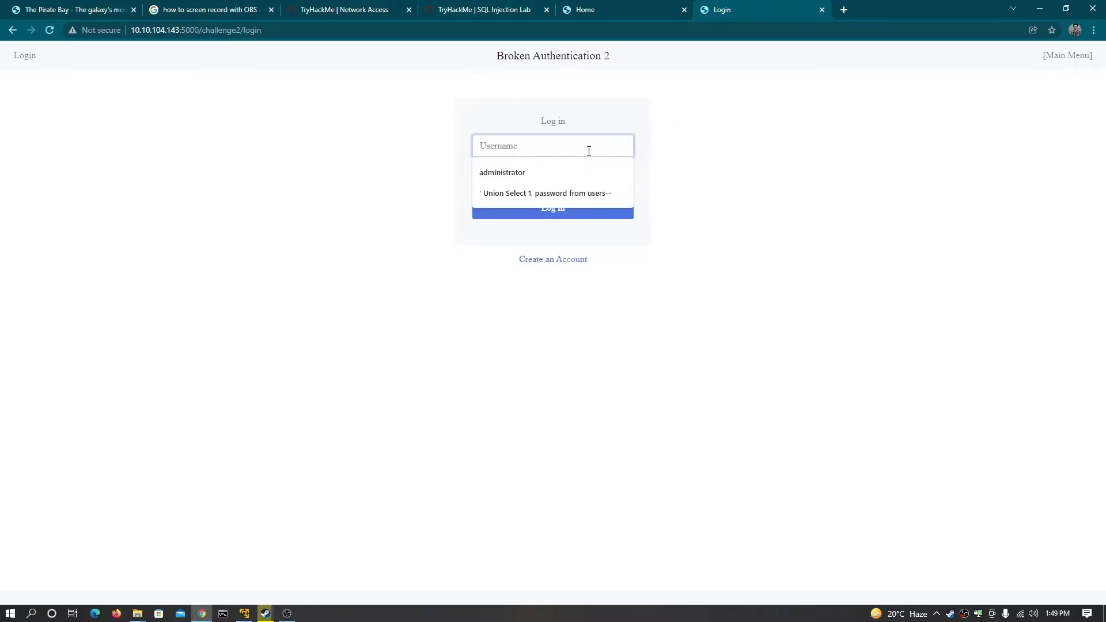
left_click(546, 193)
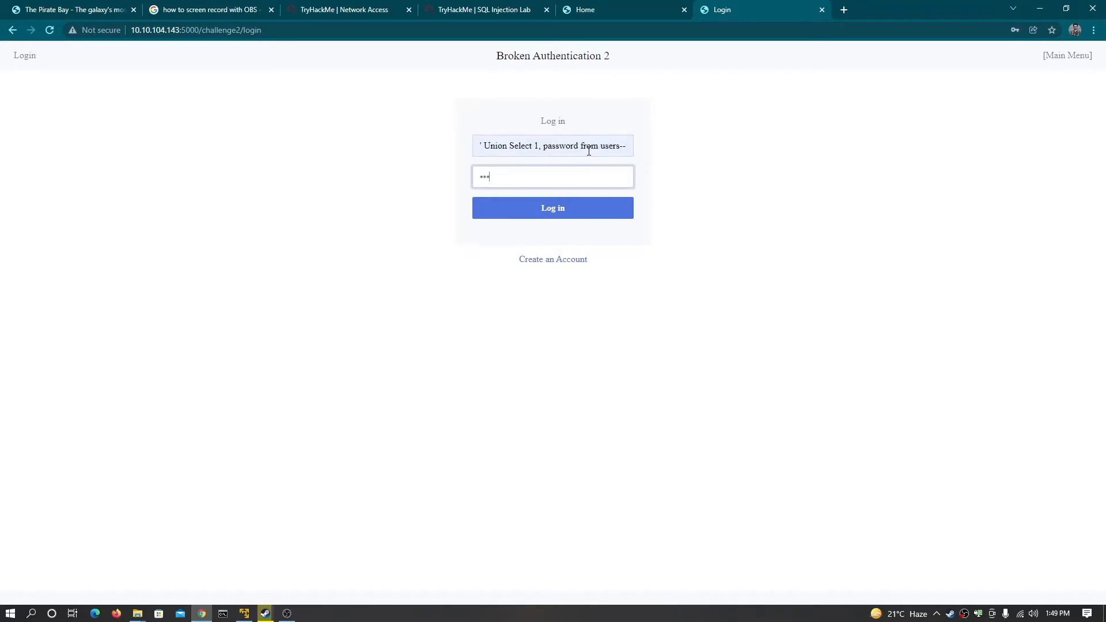
left_click(552, 208)
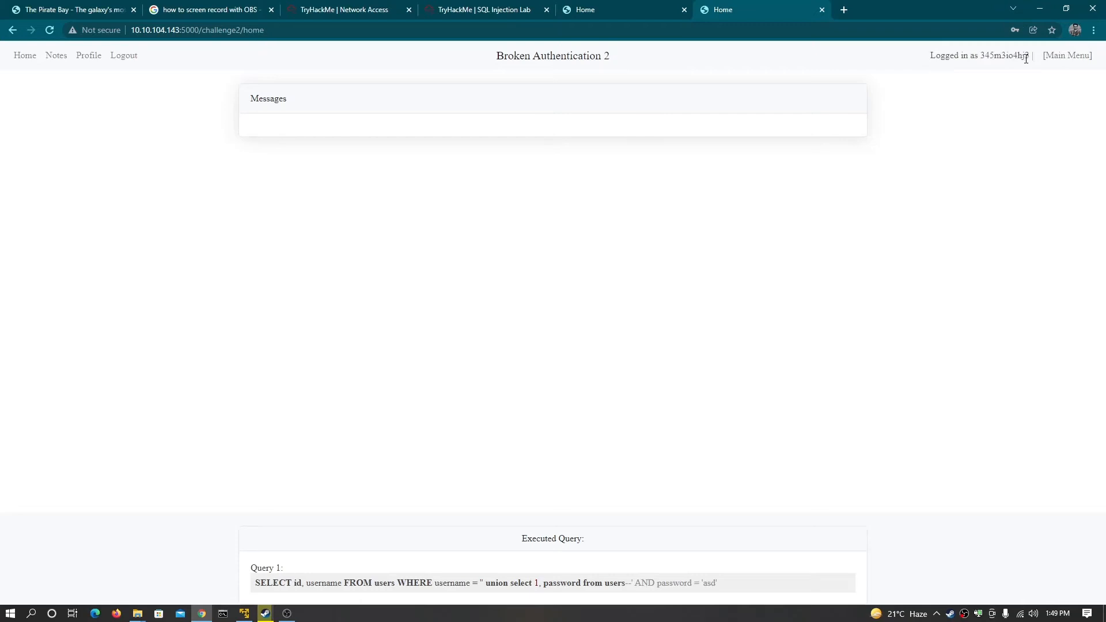
double_click(1002, 56)
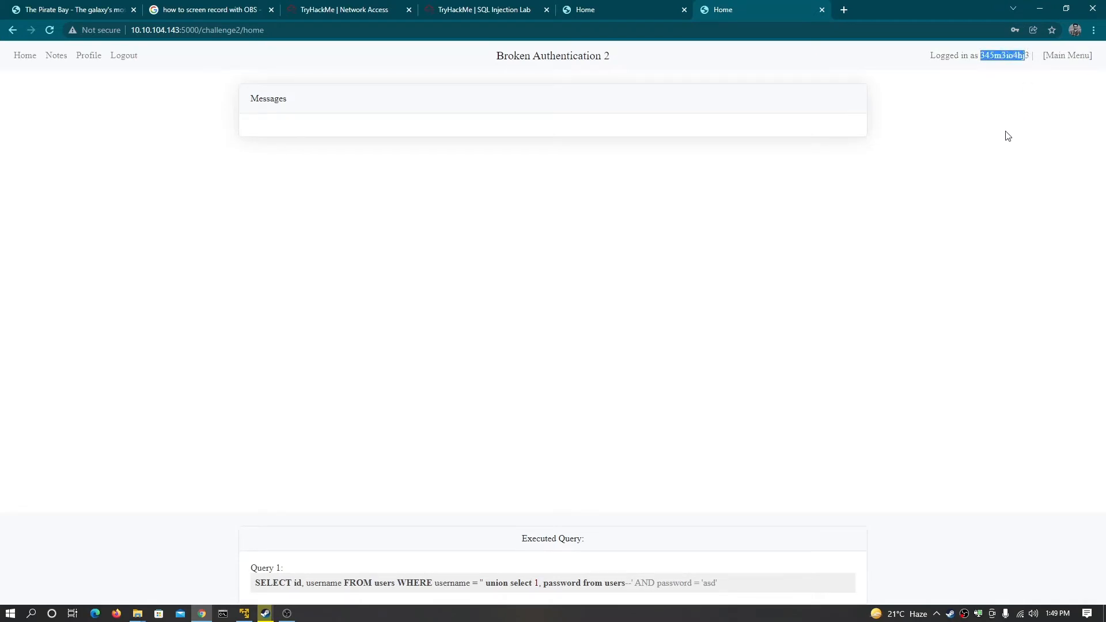
key("F12")
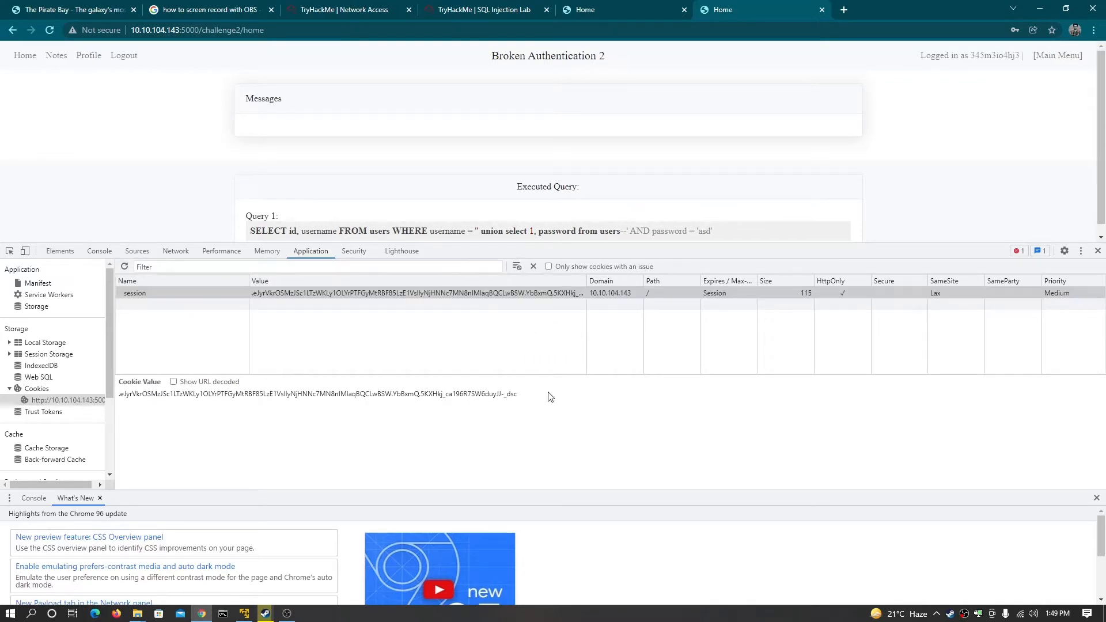
mouse_move(585, 285)
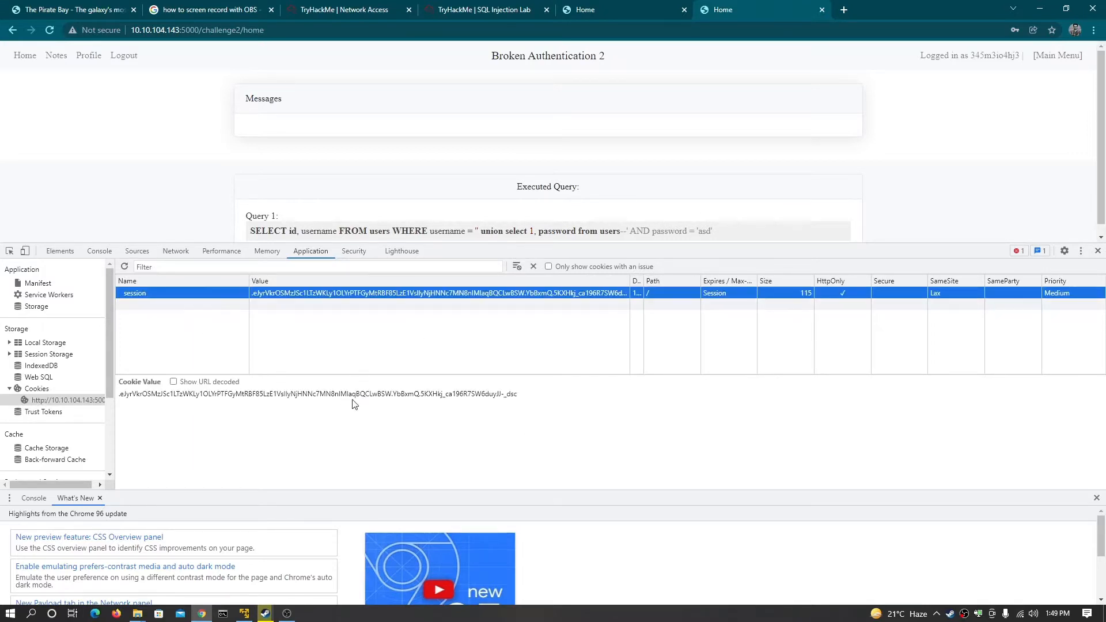
Select the session cookie row in DevTools to view its encoded value
left_click(1097, 251)
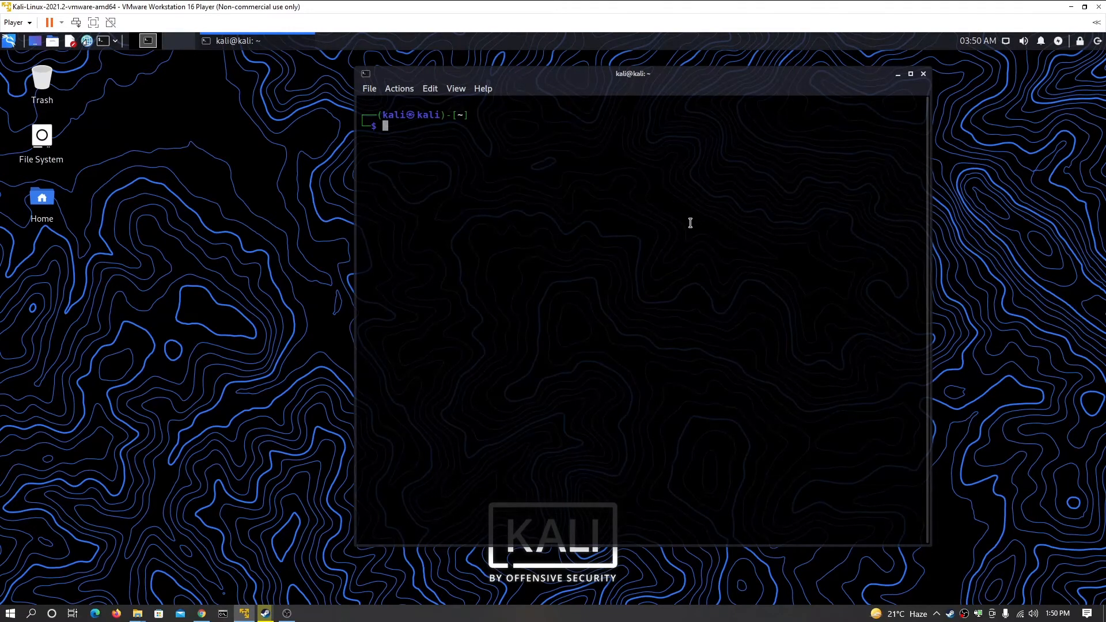
type("python")
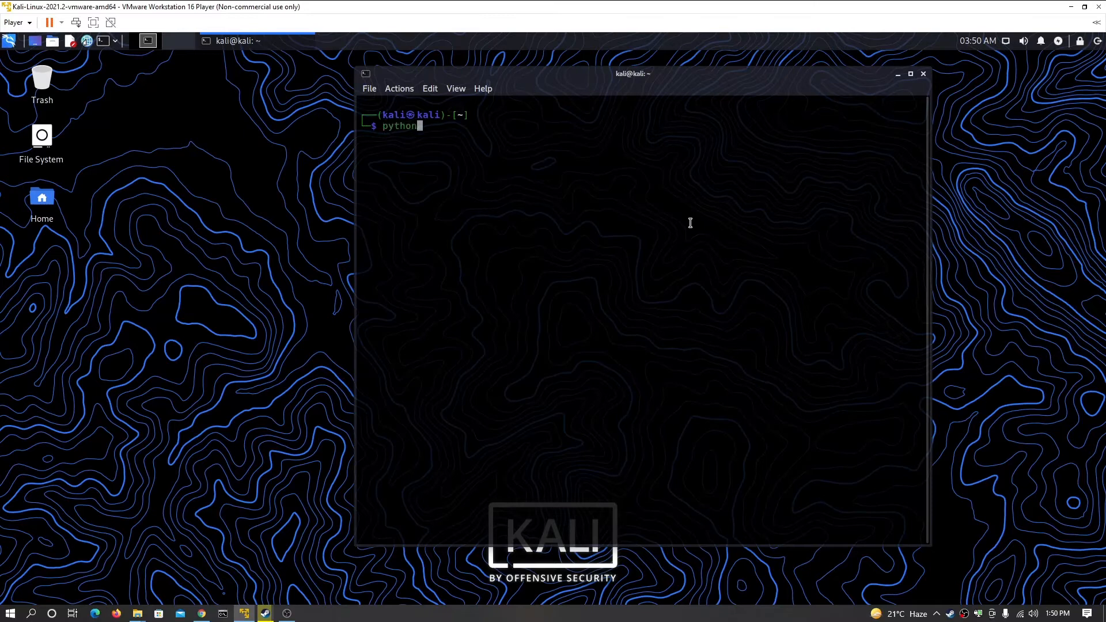
key("Return")
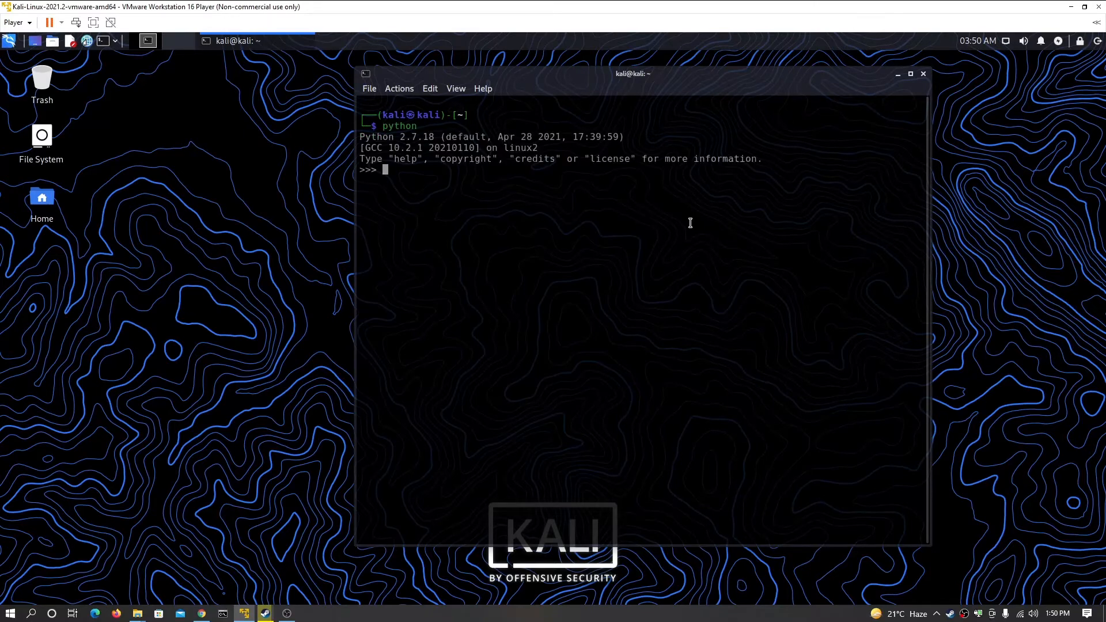
key("ctrl+z")
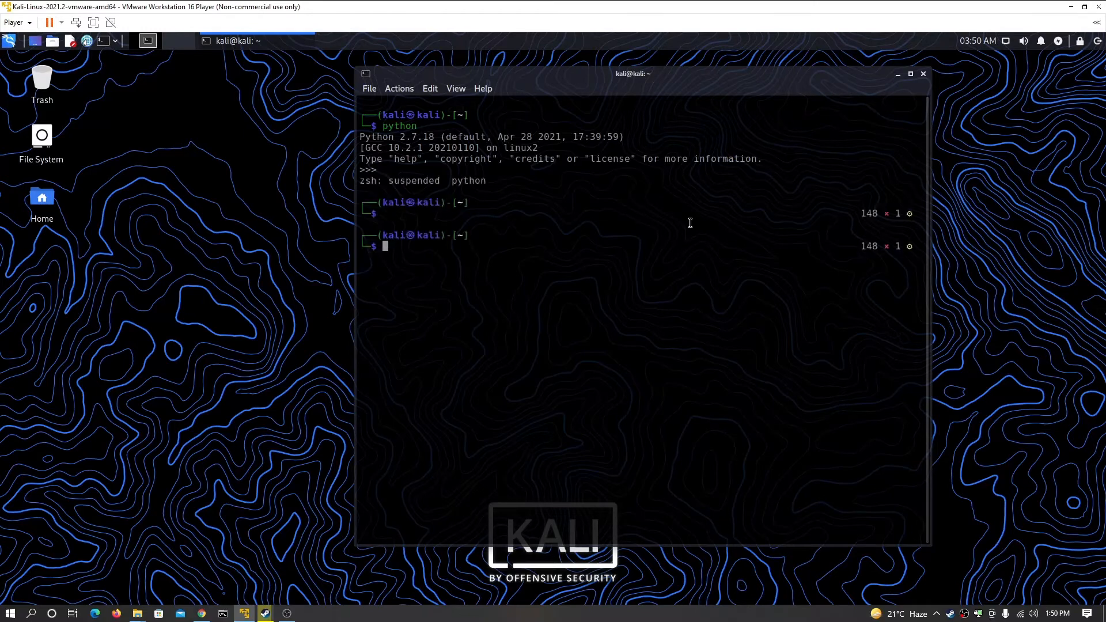
type("sudo apt install python3-pip")
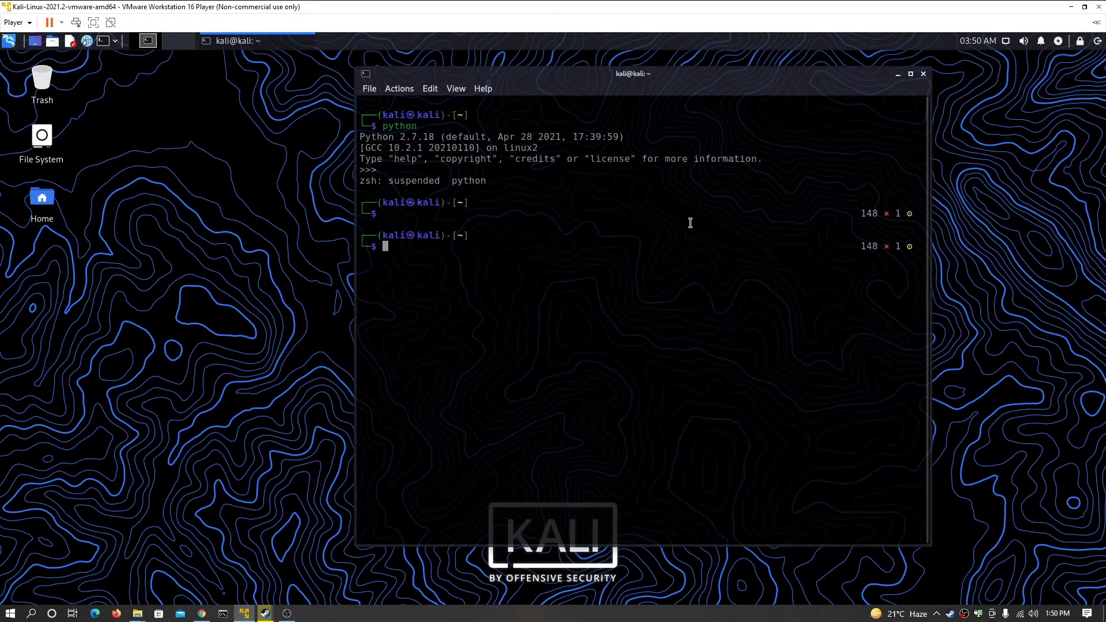
type("pip")
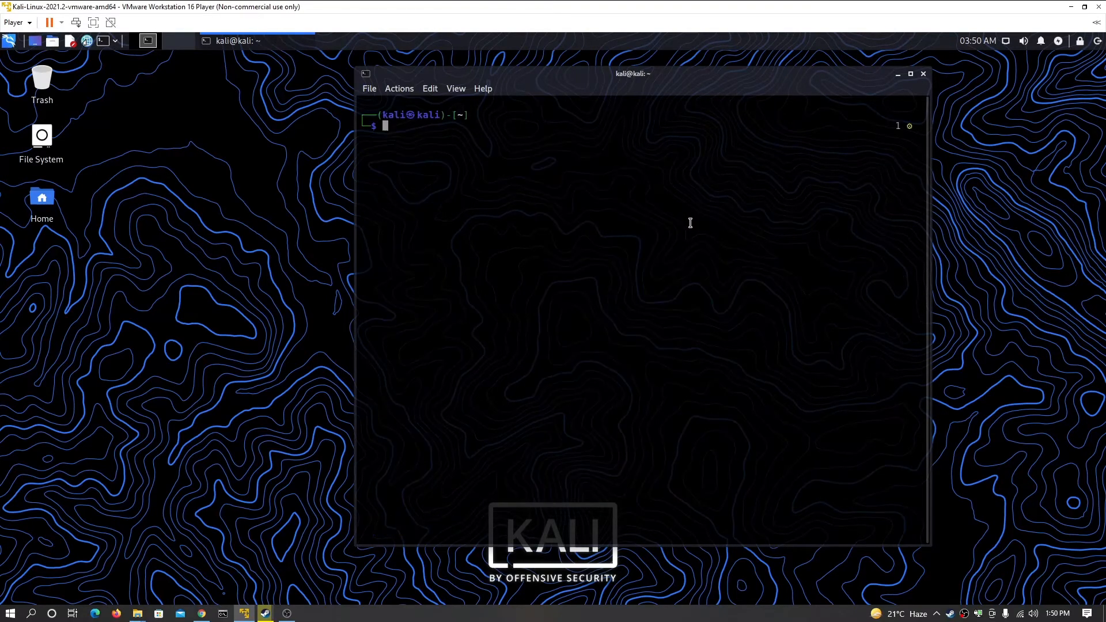
type("sudo apt install python3-pip")
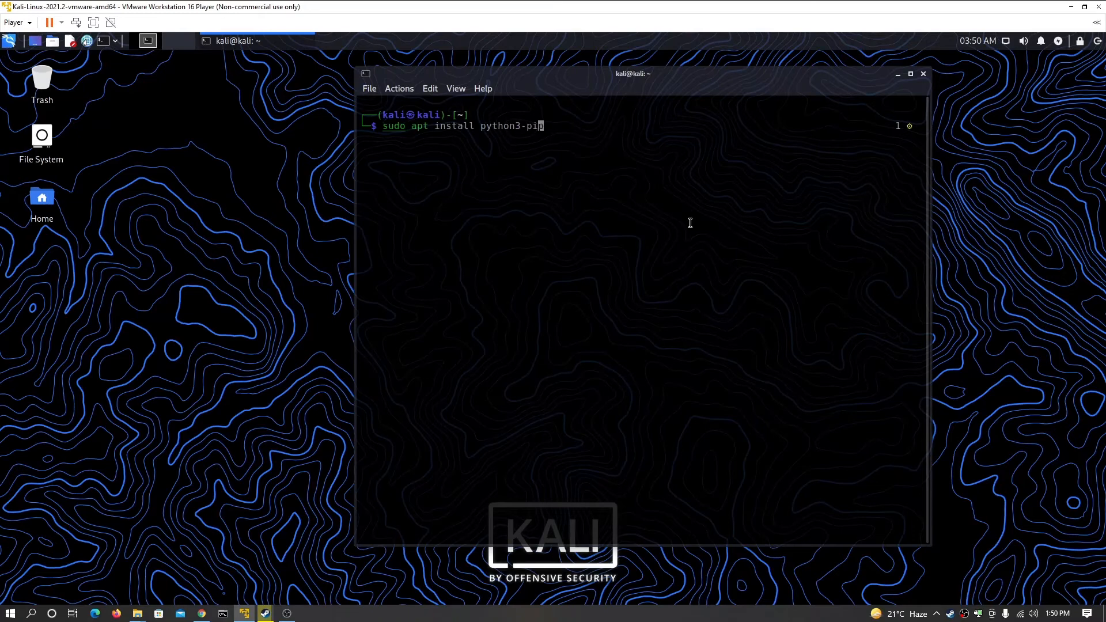
key("ctrl+c")
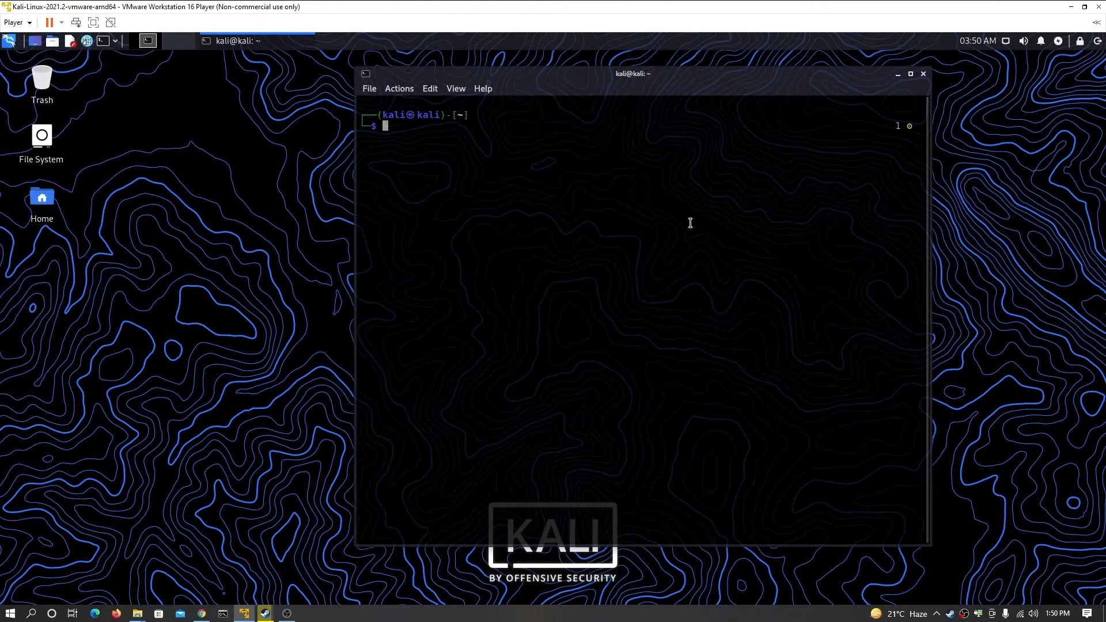
Install the flask-unsign package with sudo pip3 install in the Kali terminal
type("sudo pi")
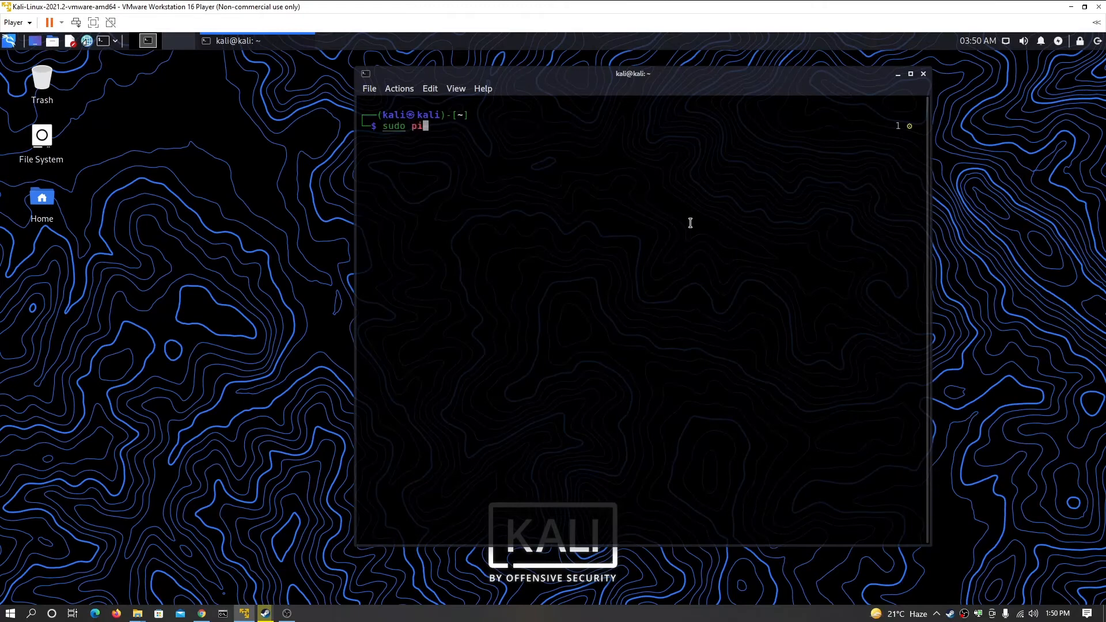
type("p3")
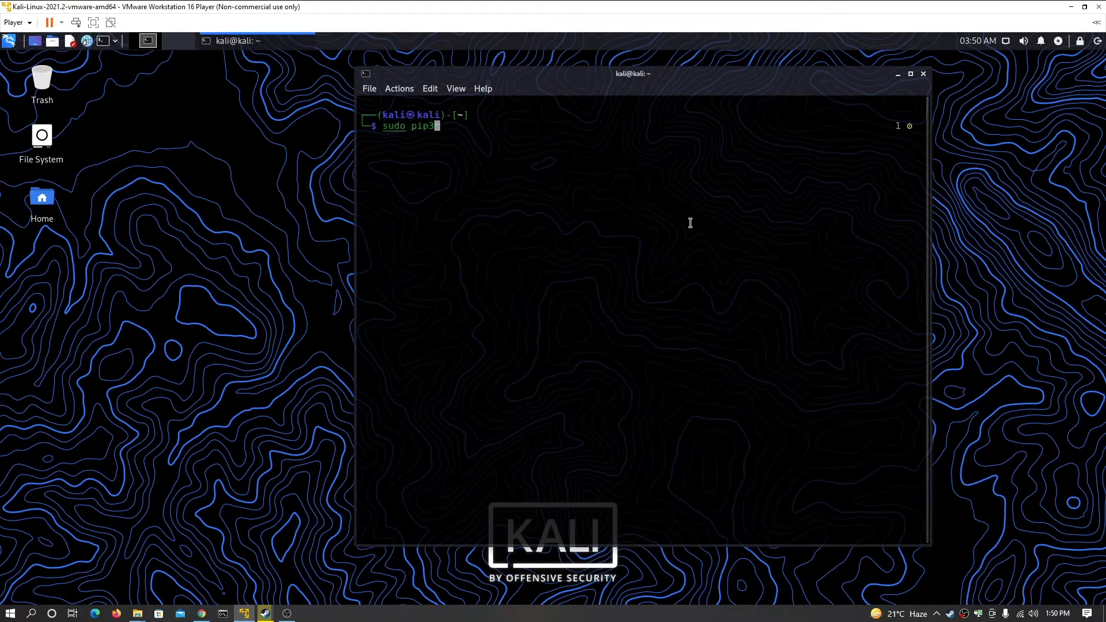
type("apt install python3-pip")
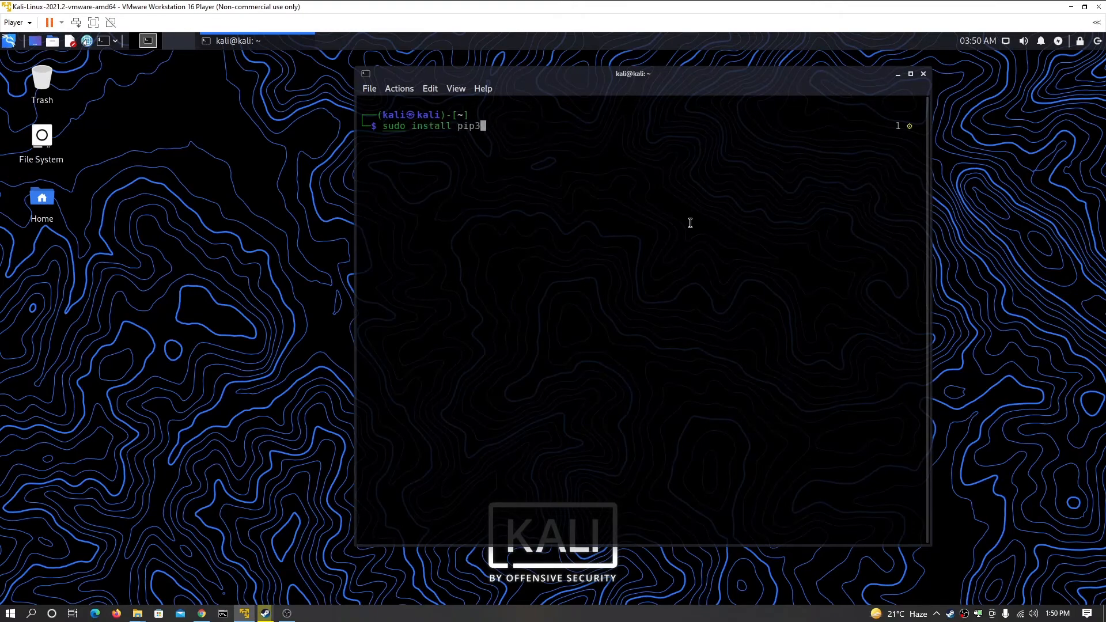
type("flash")
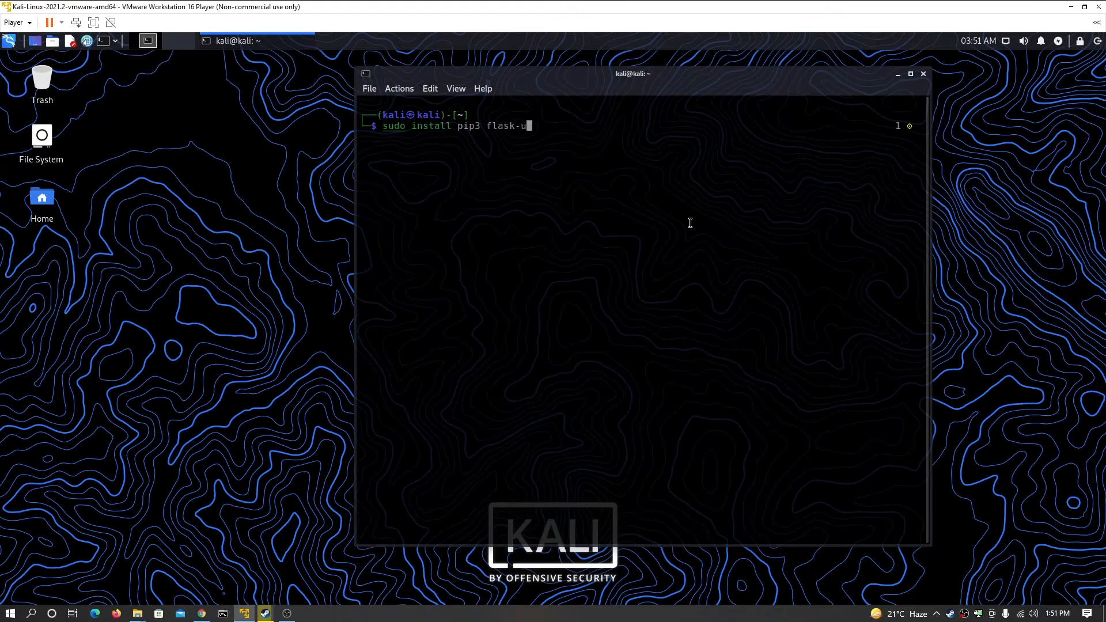
key("Return")
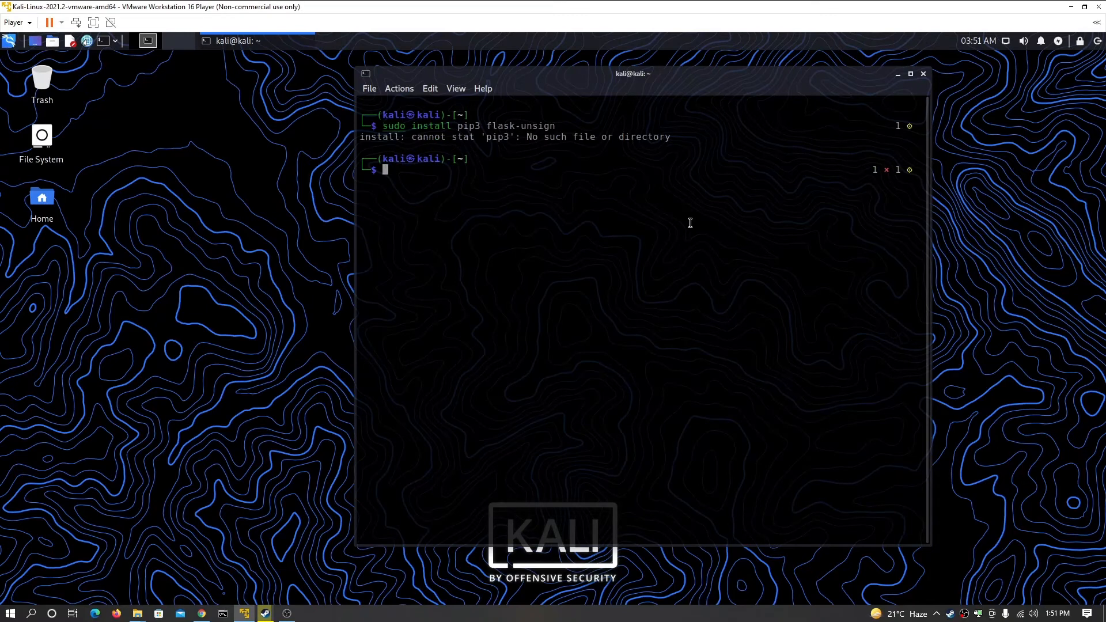
key("Up")
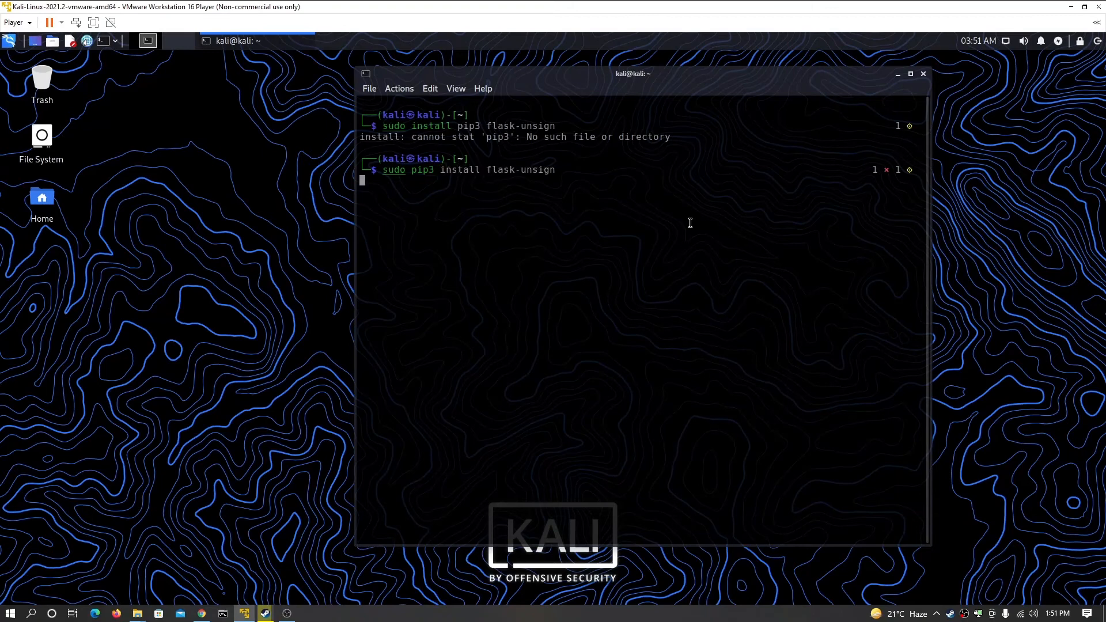
key("Return")
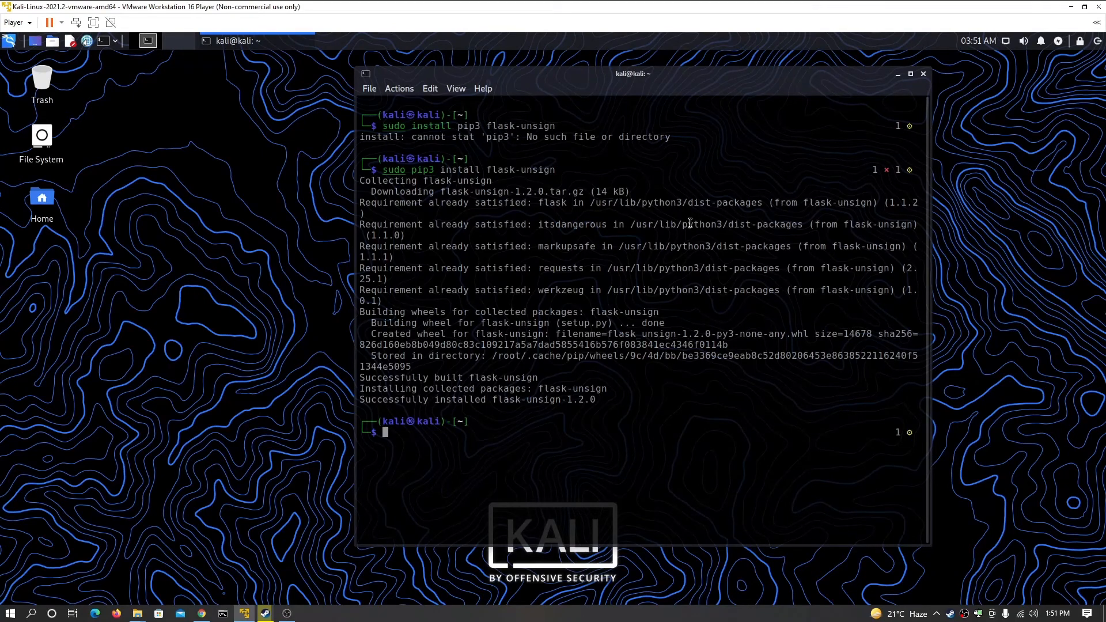
Run flask-unsign --decode --cookie on the pasted session cookie value
type("flash")
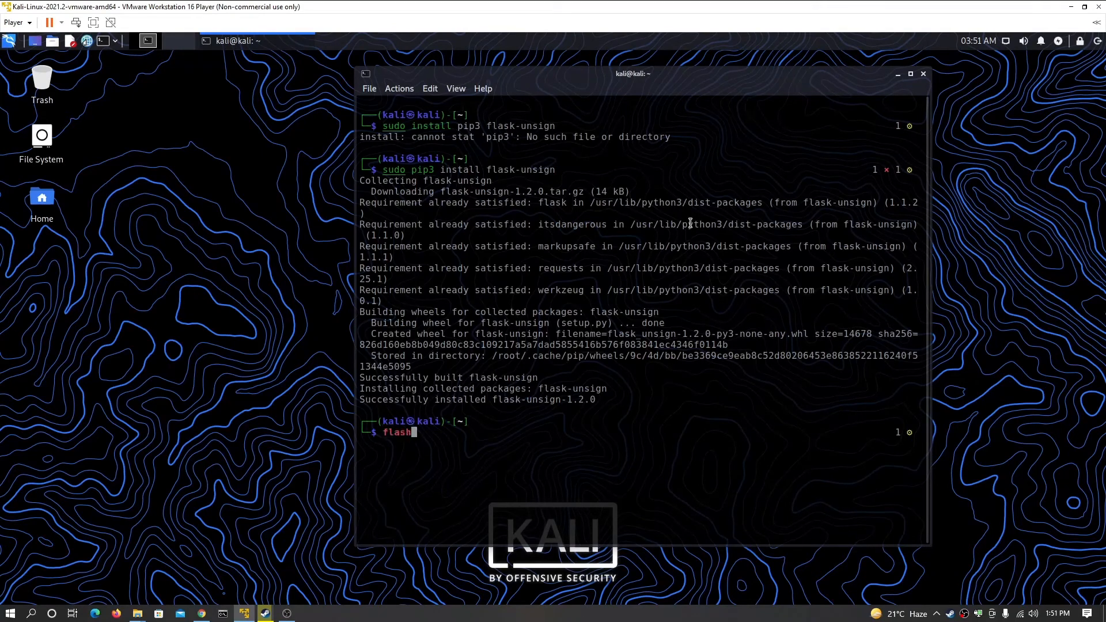
type("k")
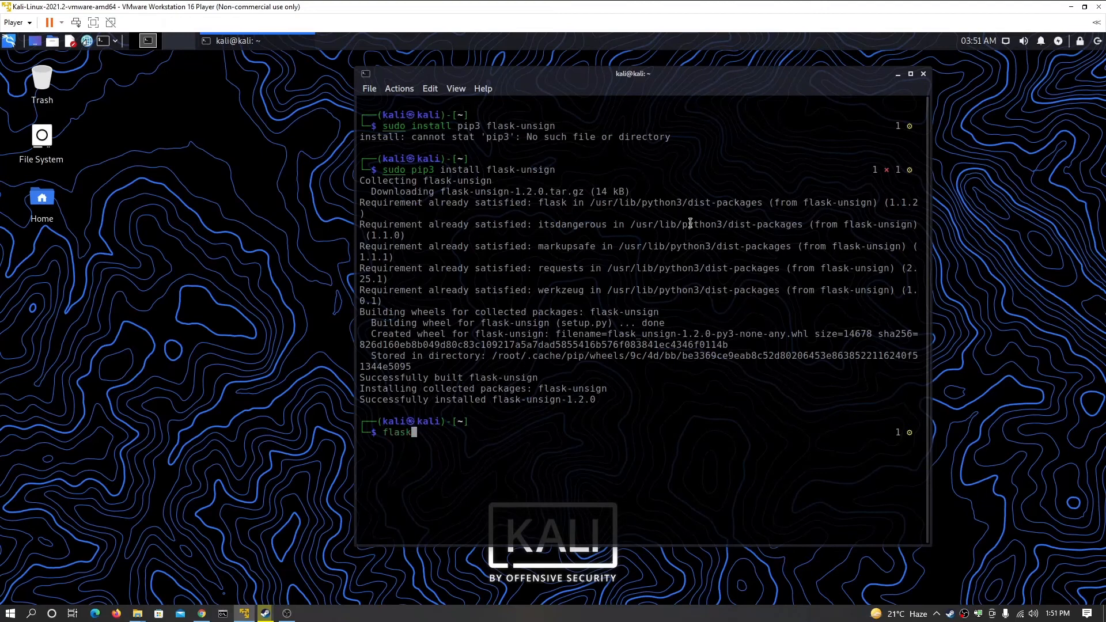
type("-unsign")
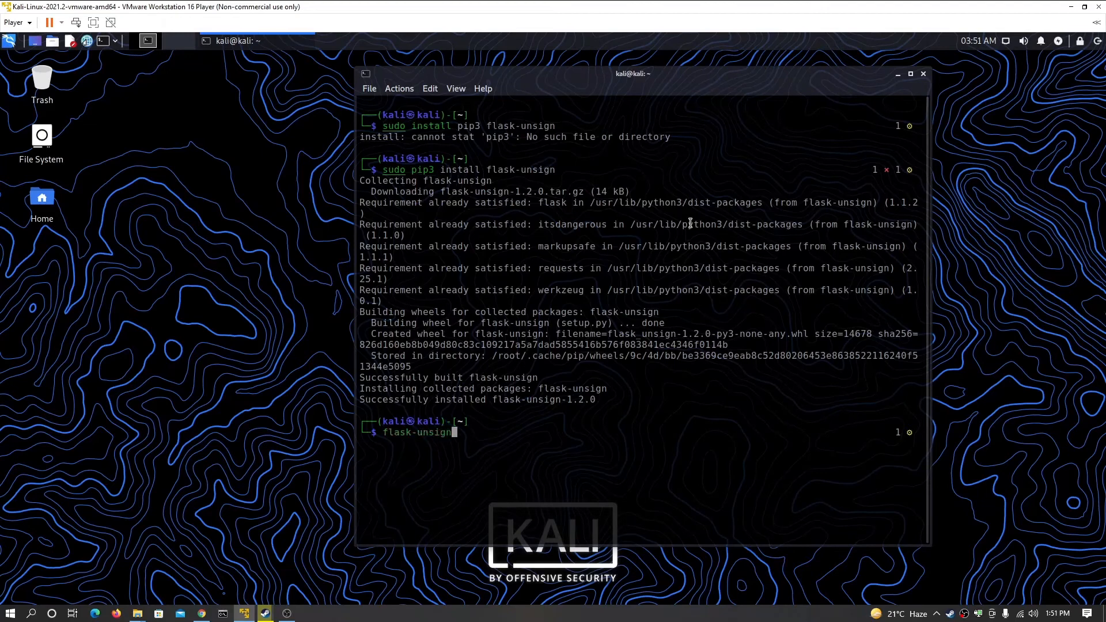
type("--decode")
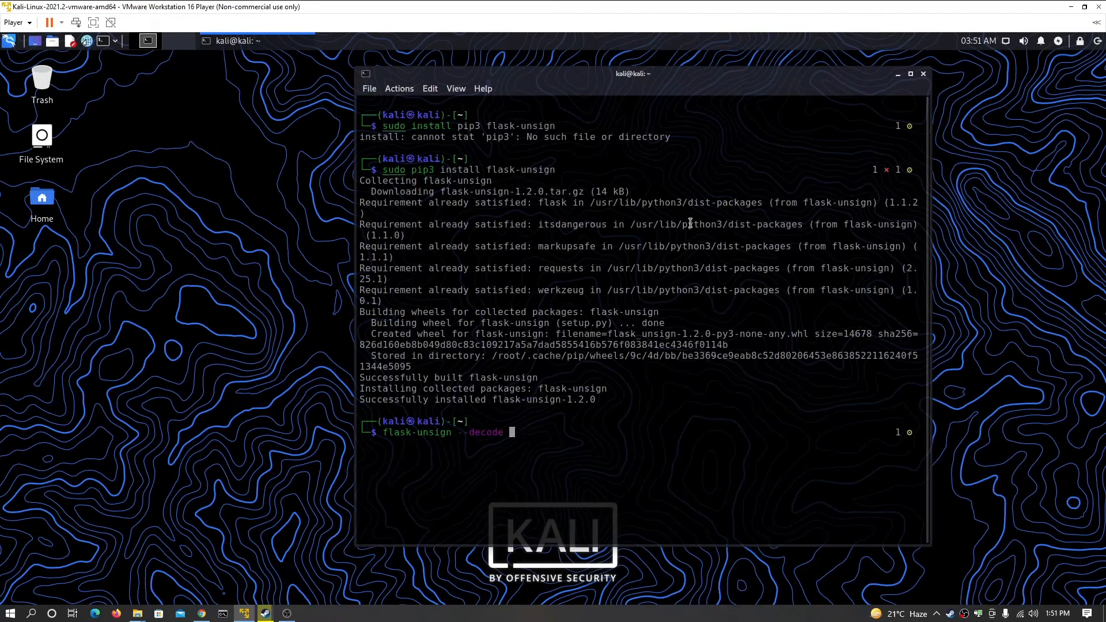
type("--cookie")
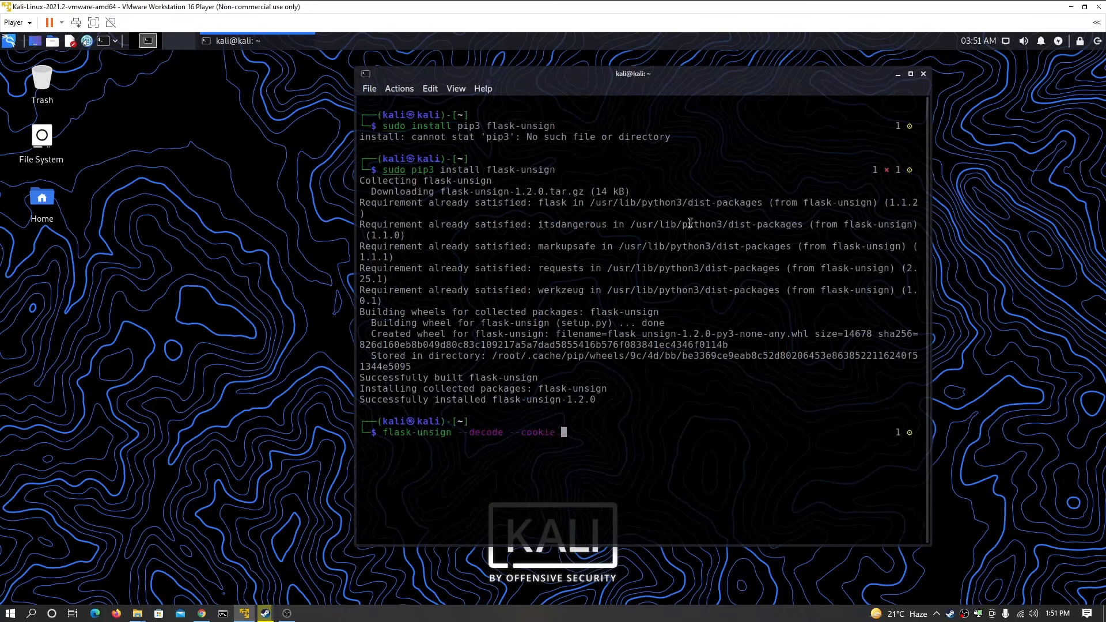
type("eV")
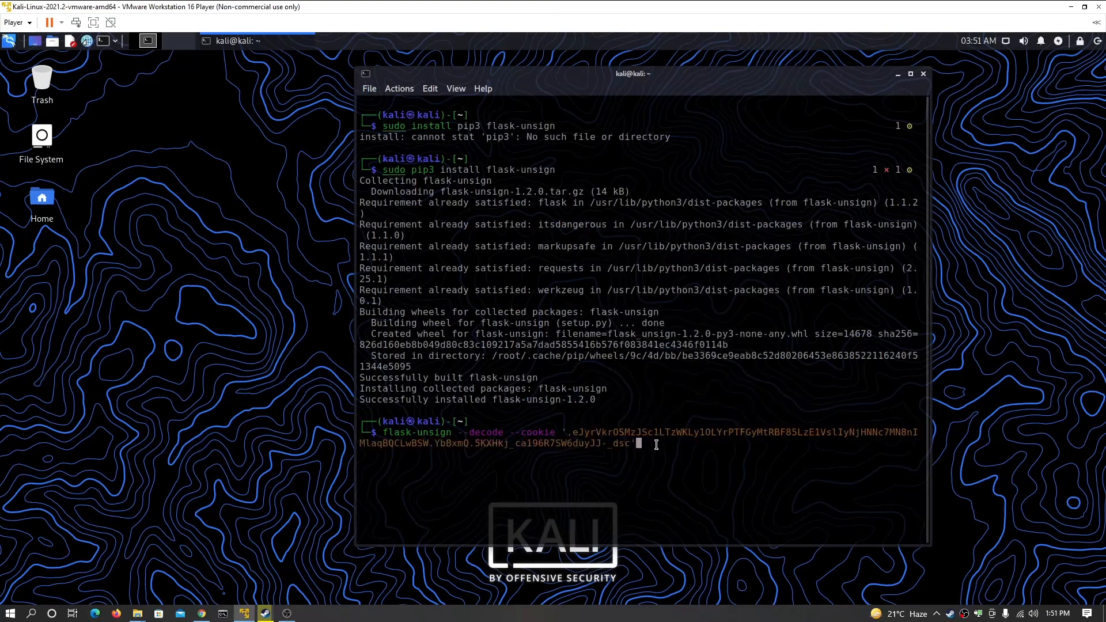
key("Return")
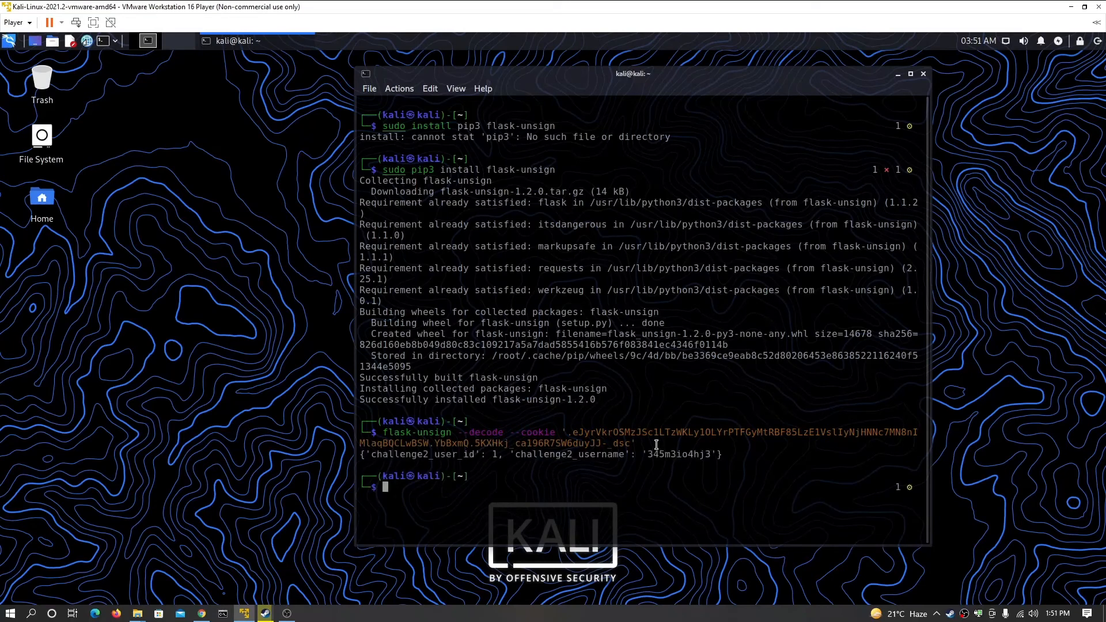
mouse_move(738, 452)
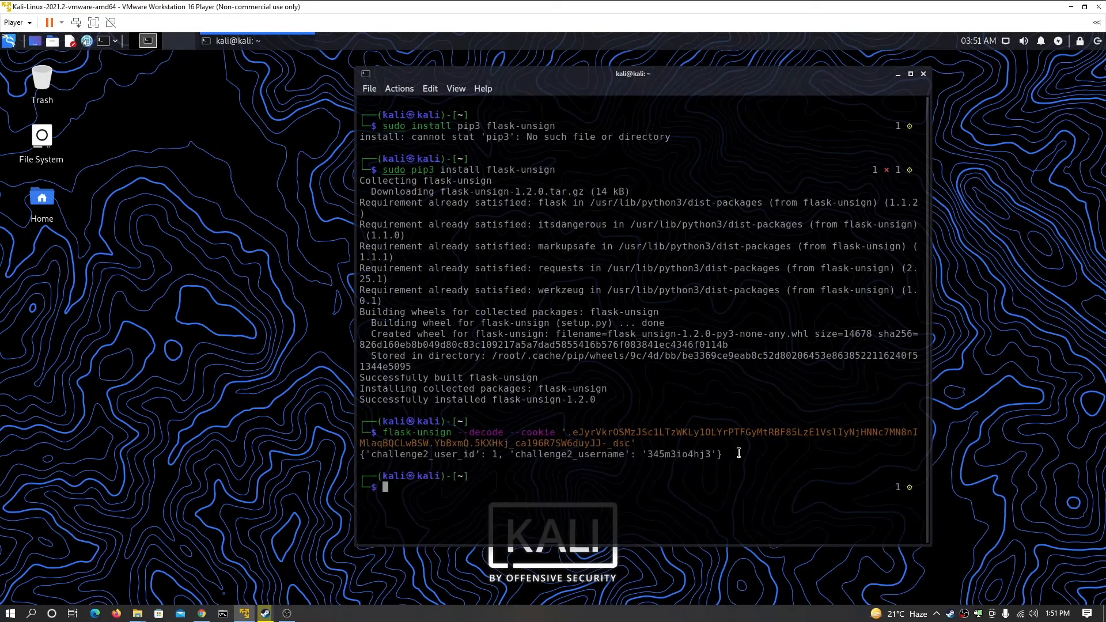
mouse_move(584, 432)
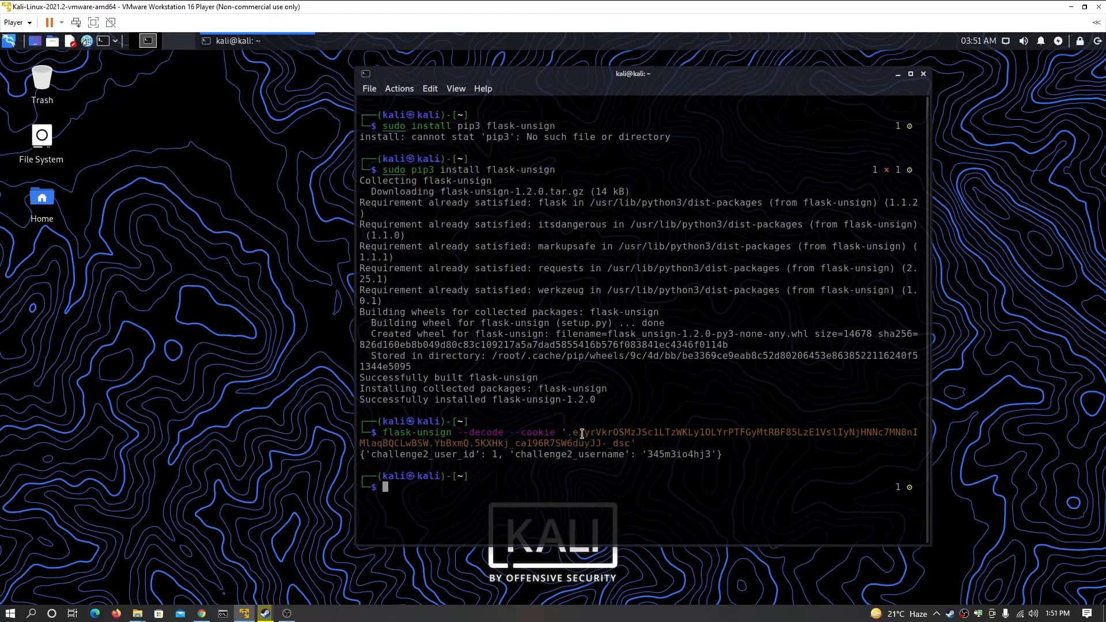
mouse_move(608, 486)
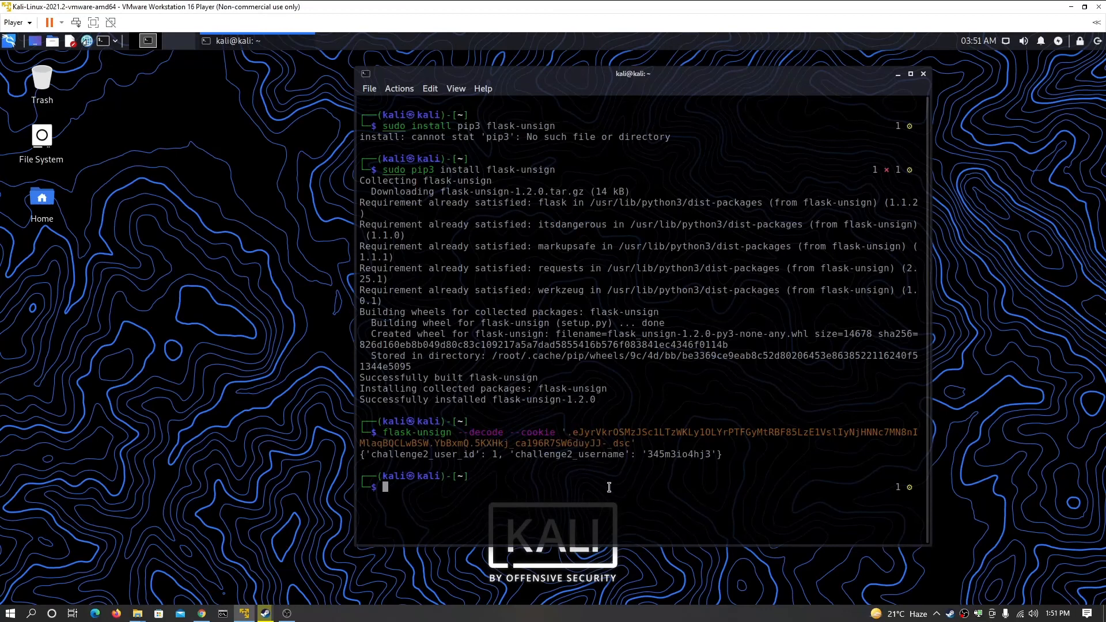
mouse_move(513, 427)
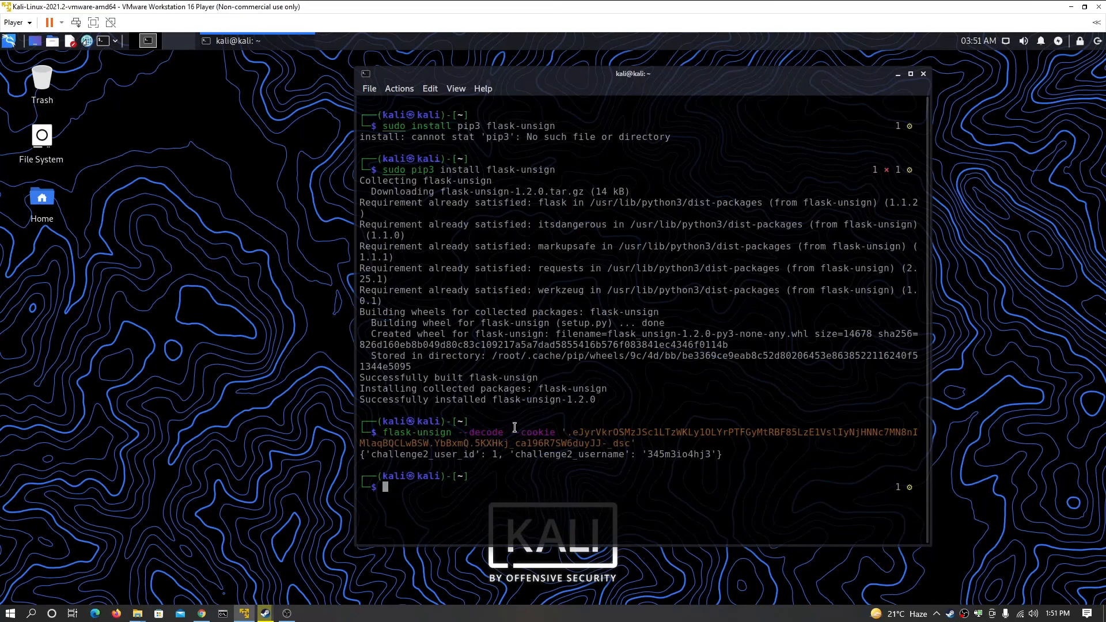
mouse_move(600, 278)
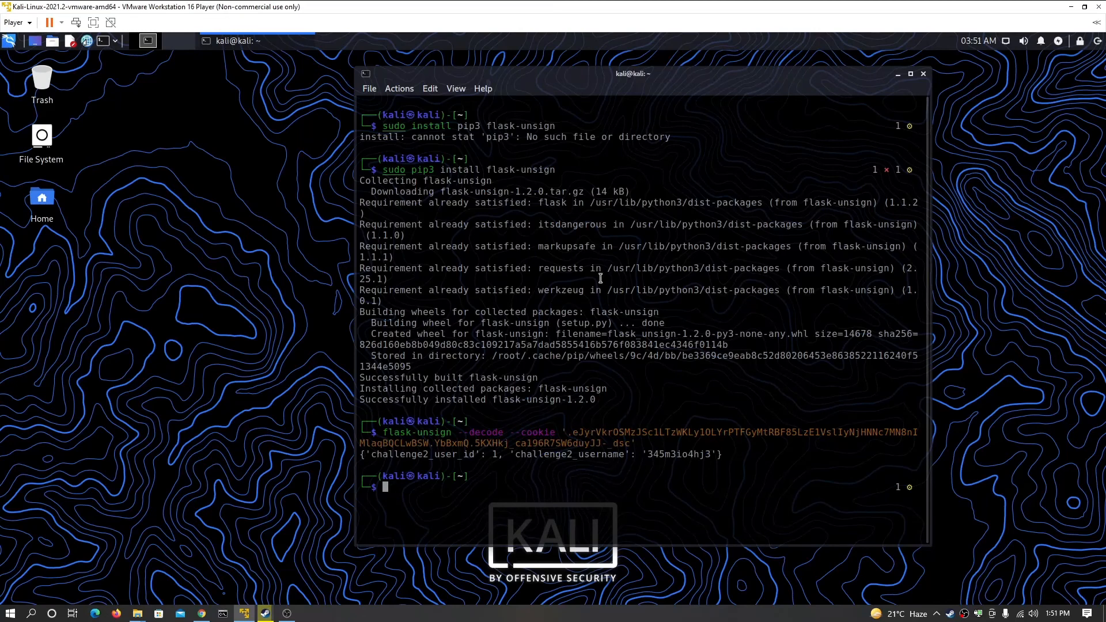
mouse_move(703, 311)
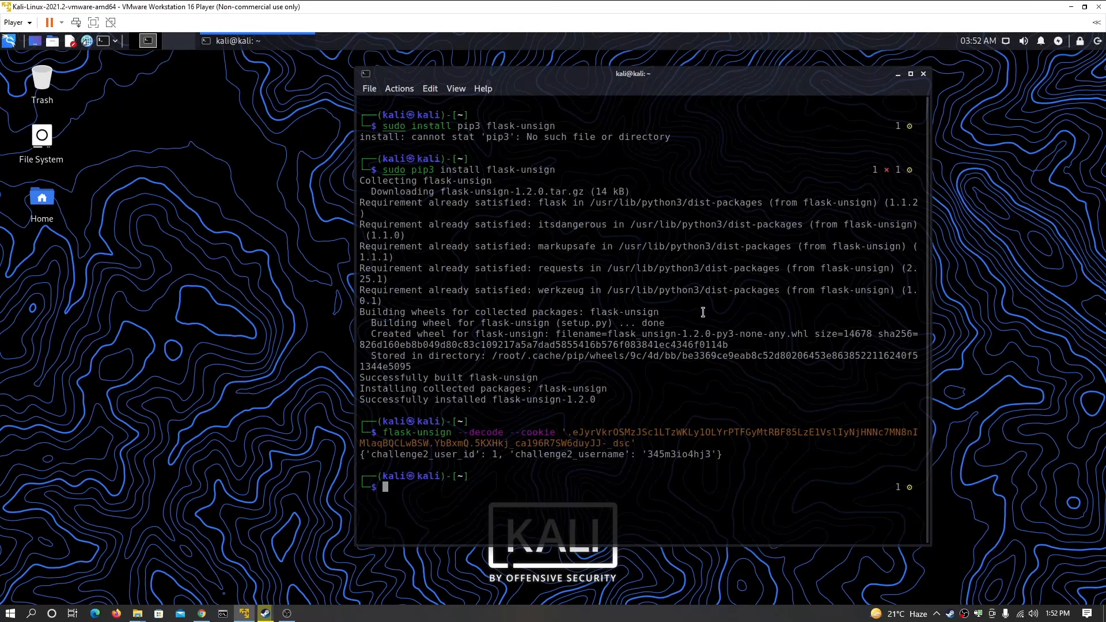
mouse_move(570, 245)
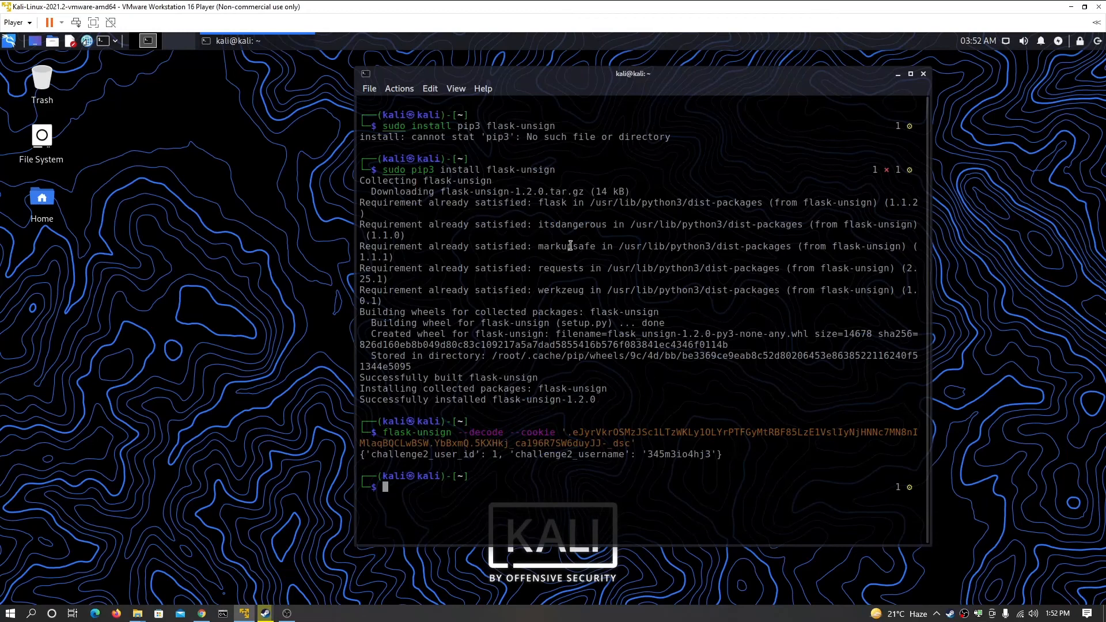
mouse_move(685, 220)
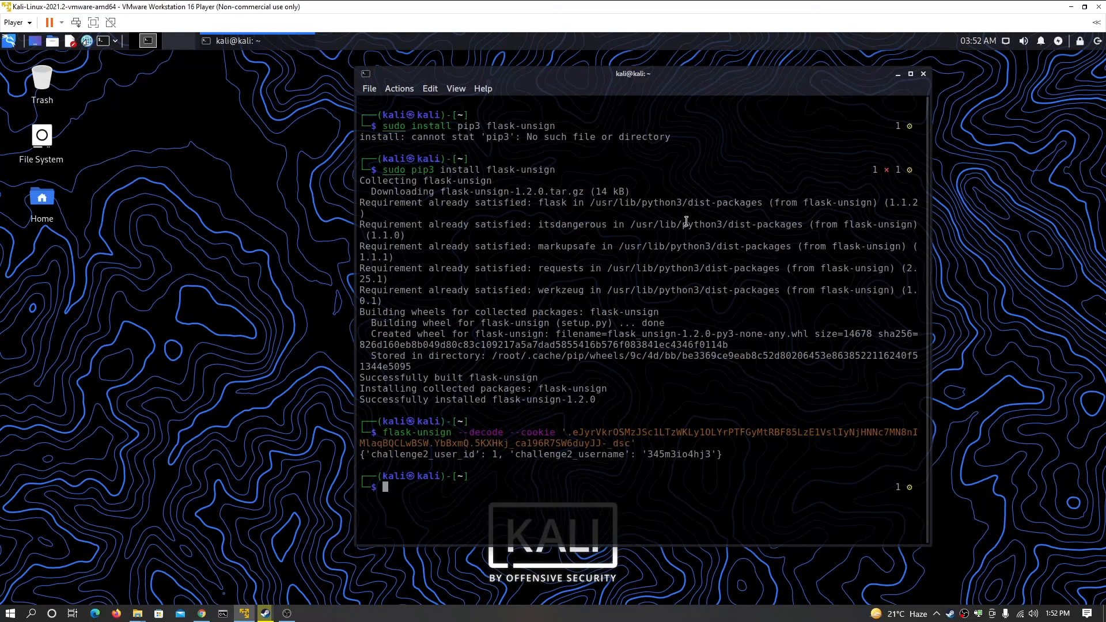
mouse_move(579, 240)
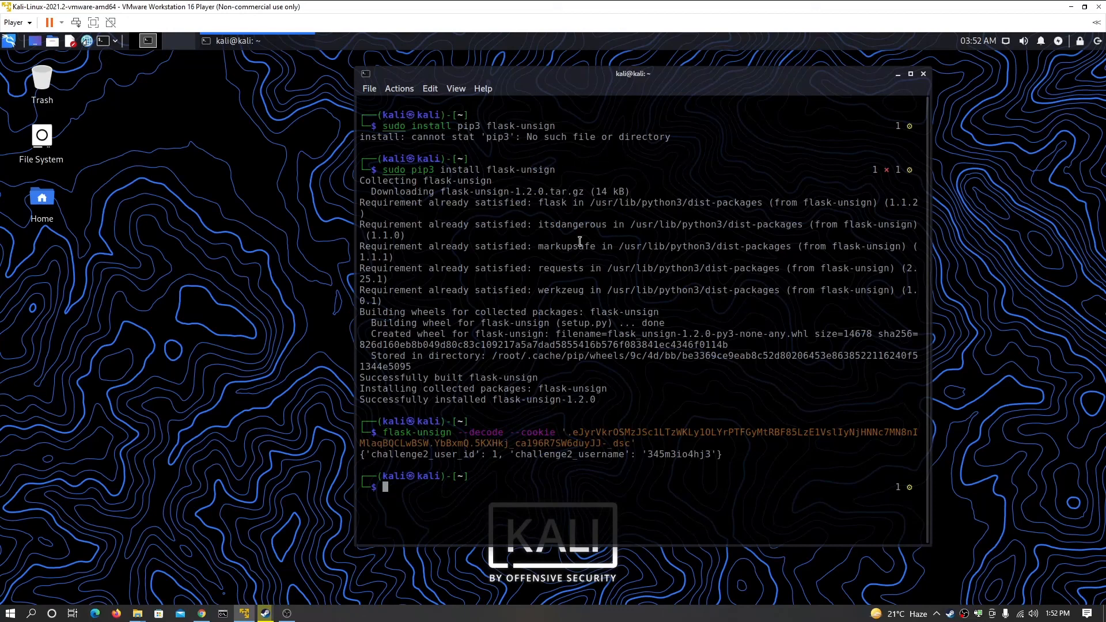
mouse_move(633, 316)
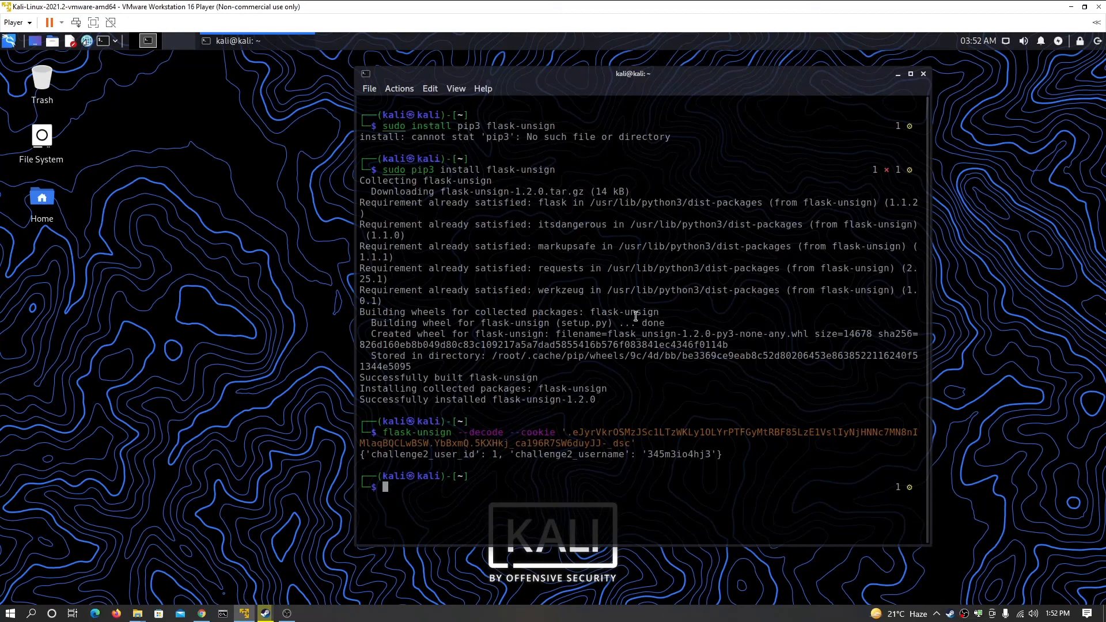
mouse_move(682, 523)
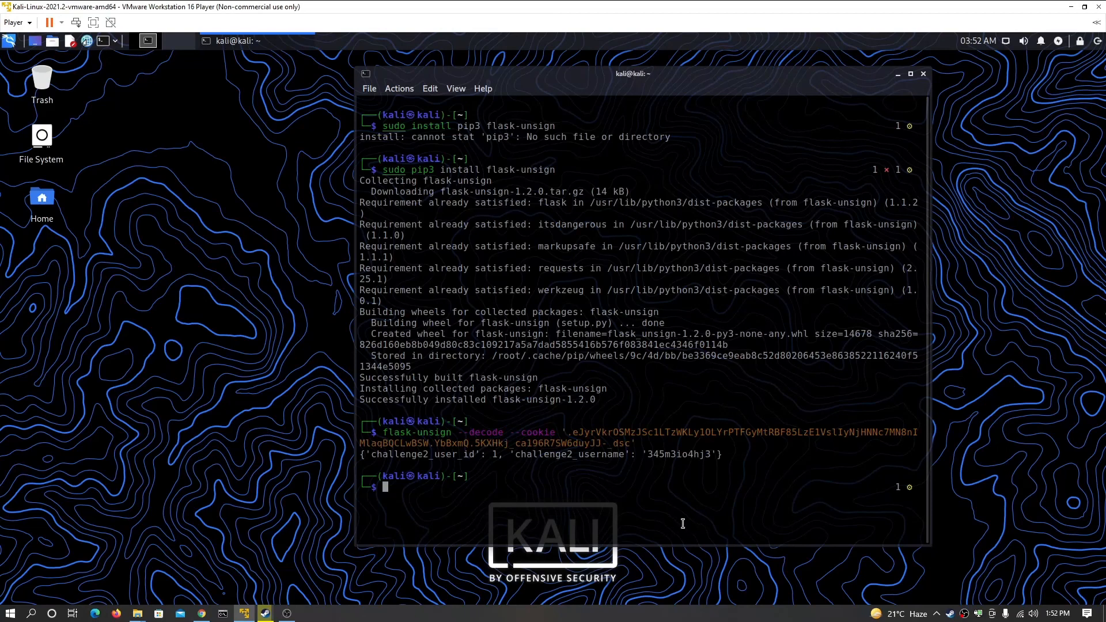
mouse_move(602, 493)
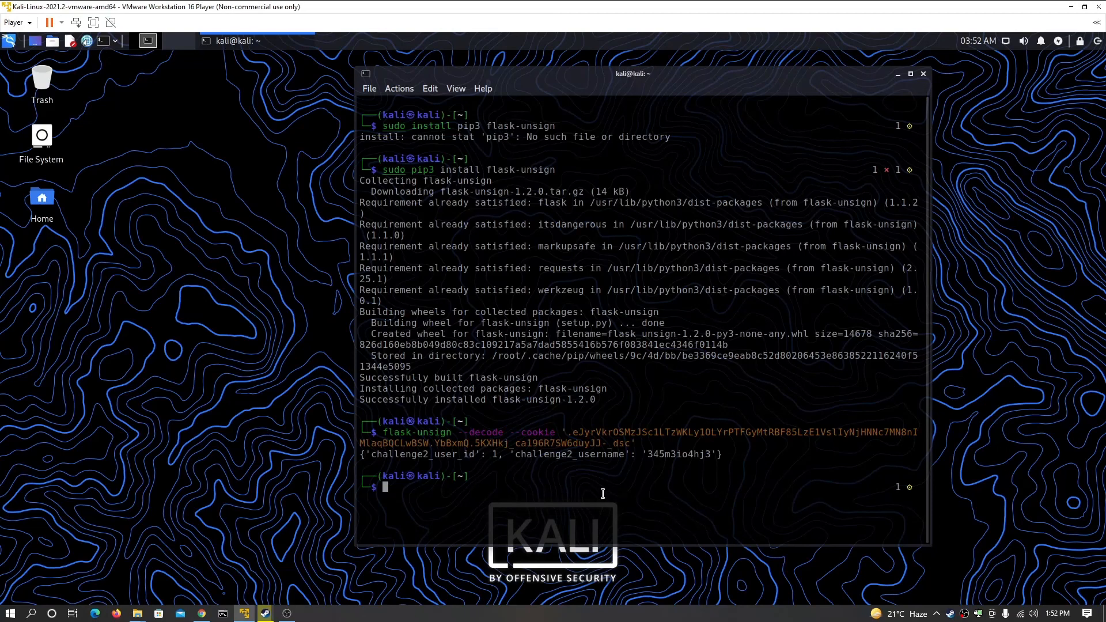